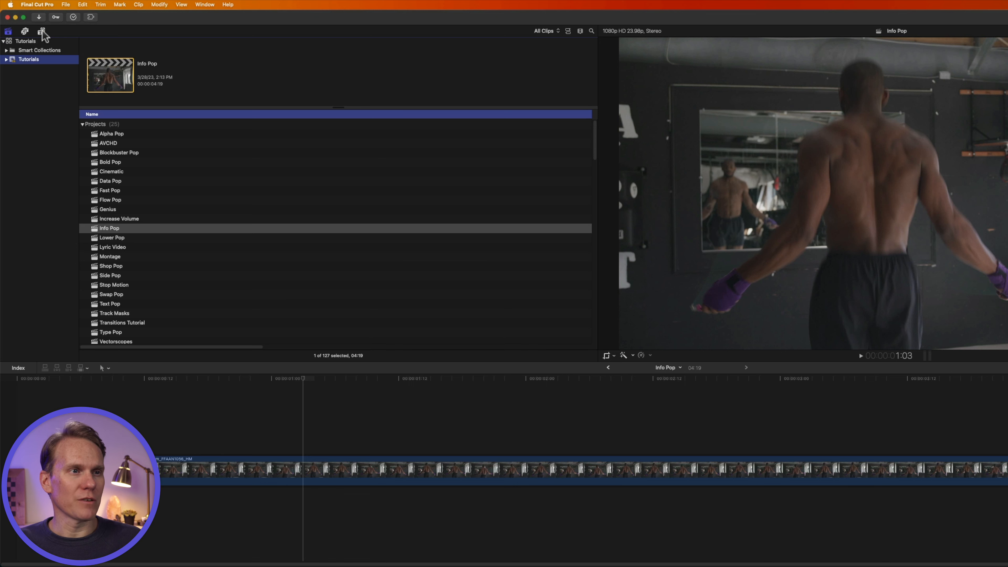
mouse_move(41, 32)
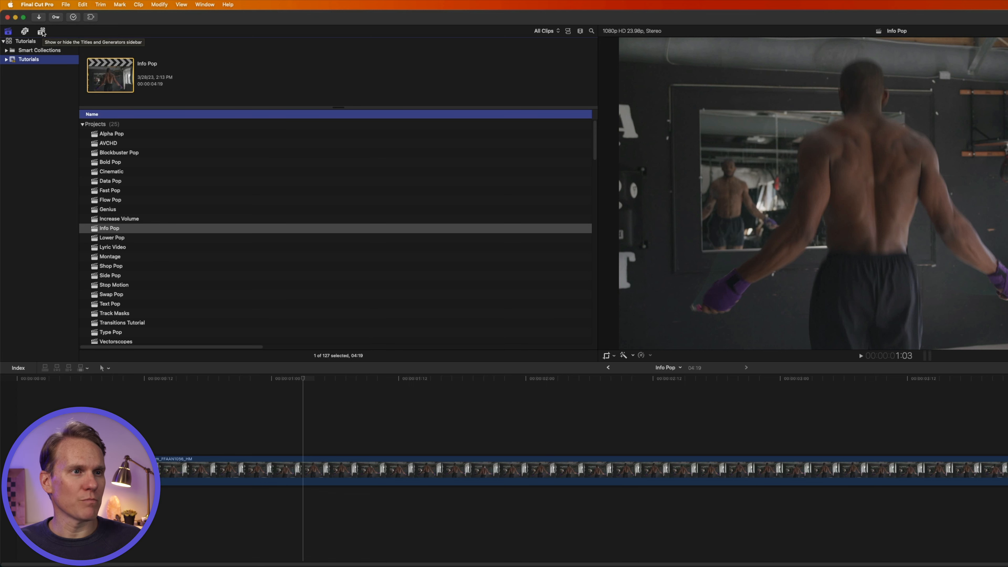
Show the Info Pop title collection in the Titles and Generators browser
left_click(41, 31)
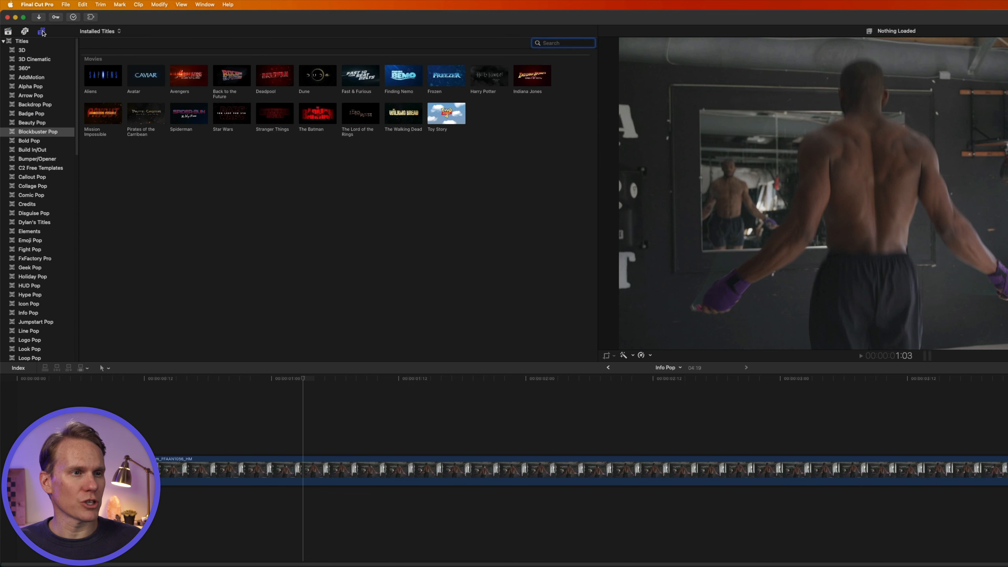
scroll("down", 3)
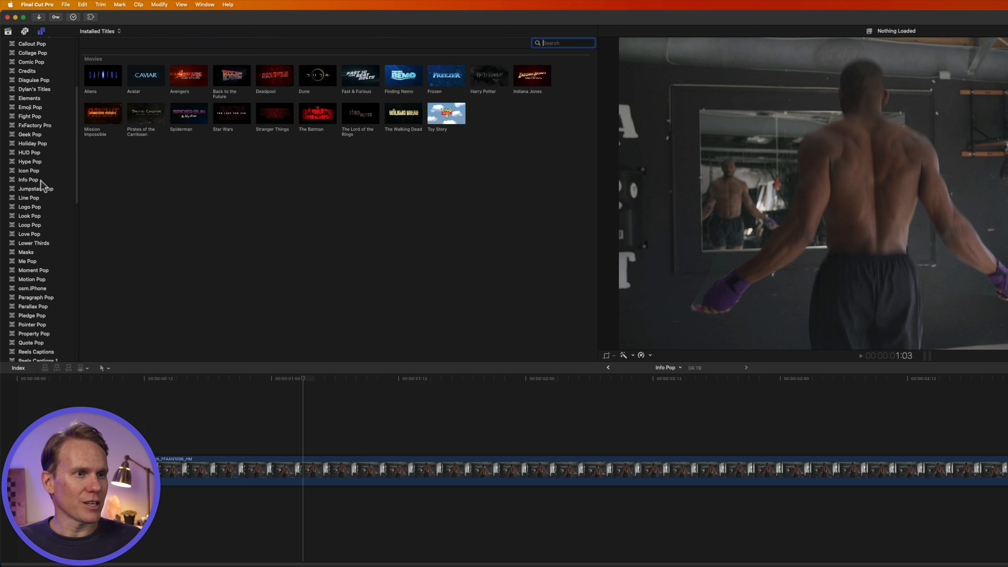
left_click(28, 179)
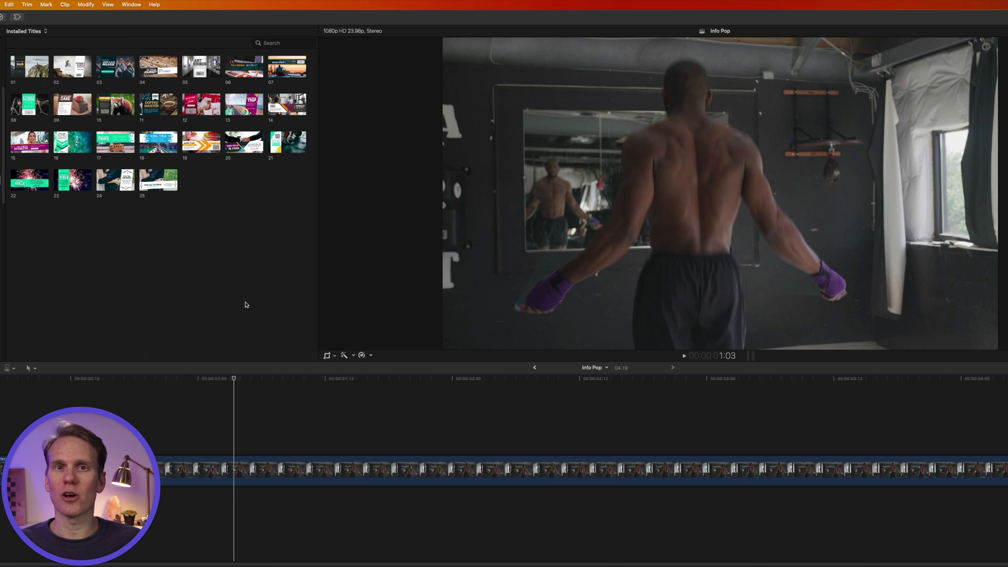
Place Info Pop template 08 on the timeline above the jump rope clip
left_click(29, 104)
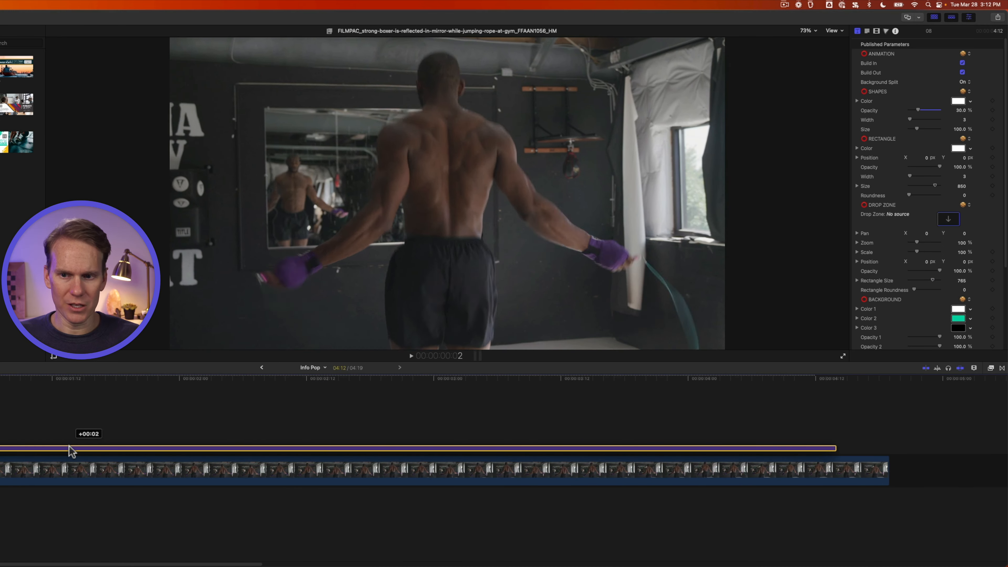
Replace the headline text so it reads JUMP ROPE!
left_click(199, 378)
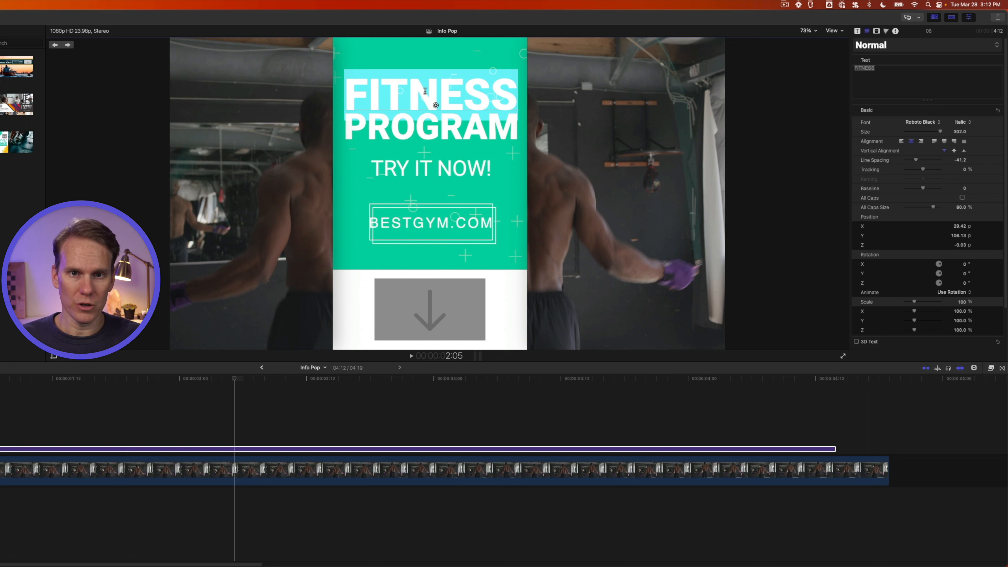
type("JUMP")
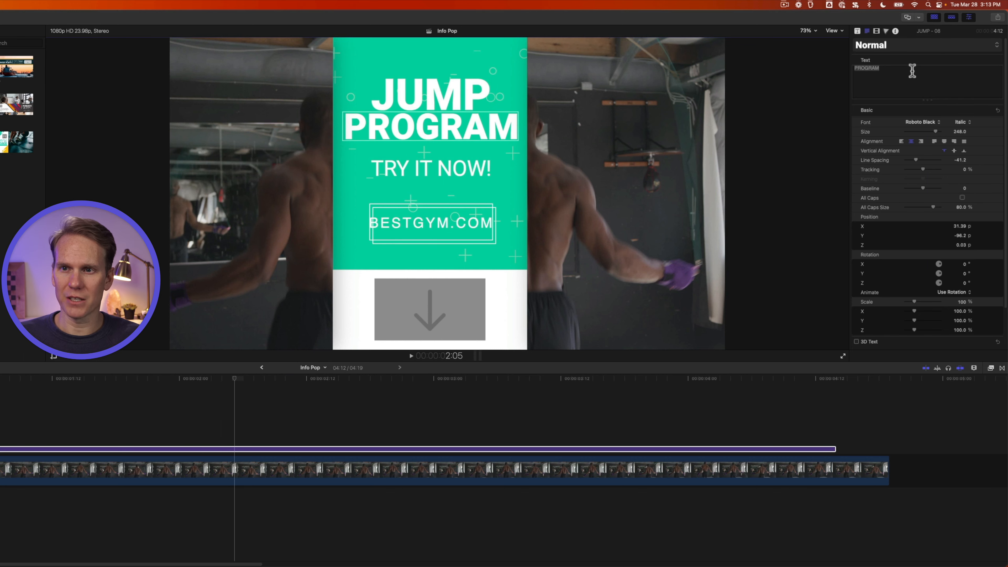
left_click(969, 18)
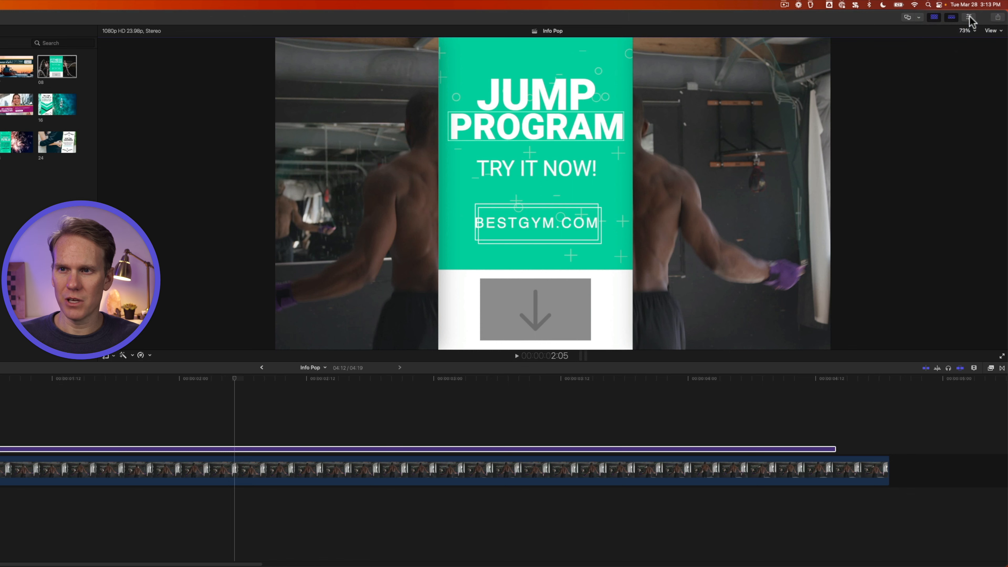
left_click(968, 18)
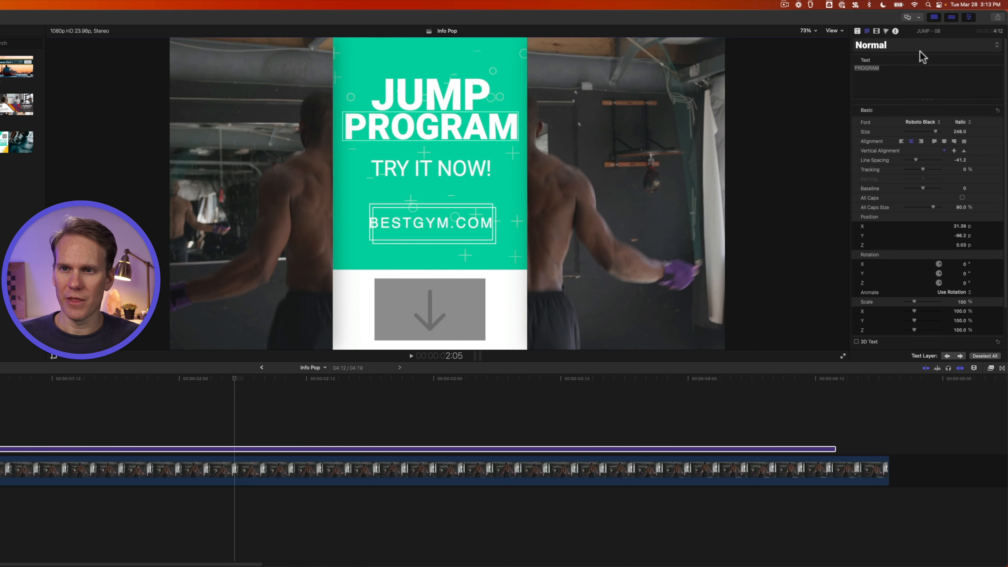
double_click(867, 68)
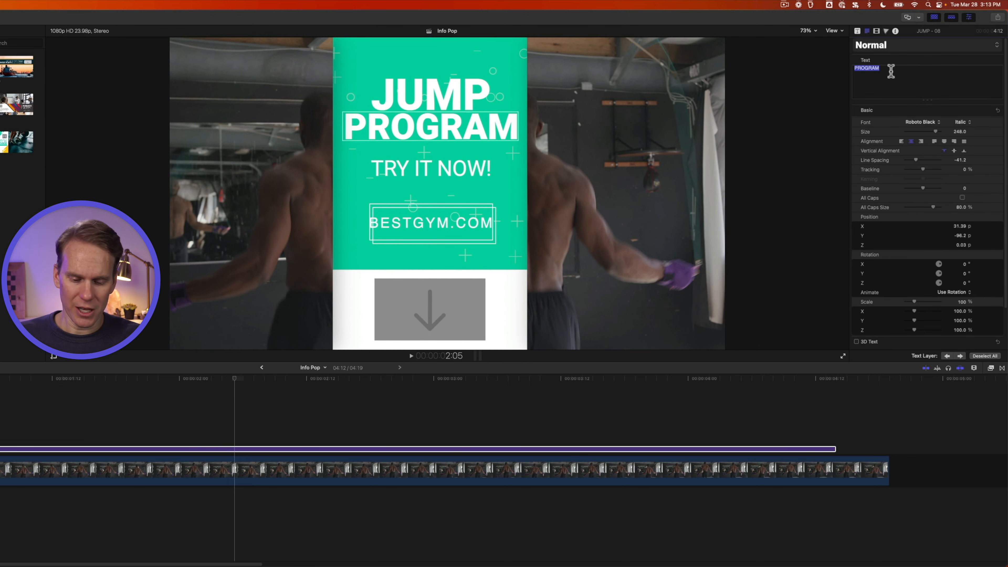
type("ROPE!")
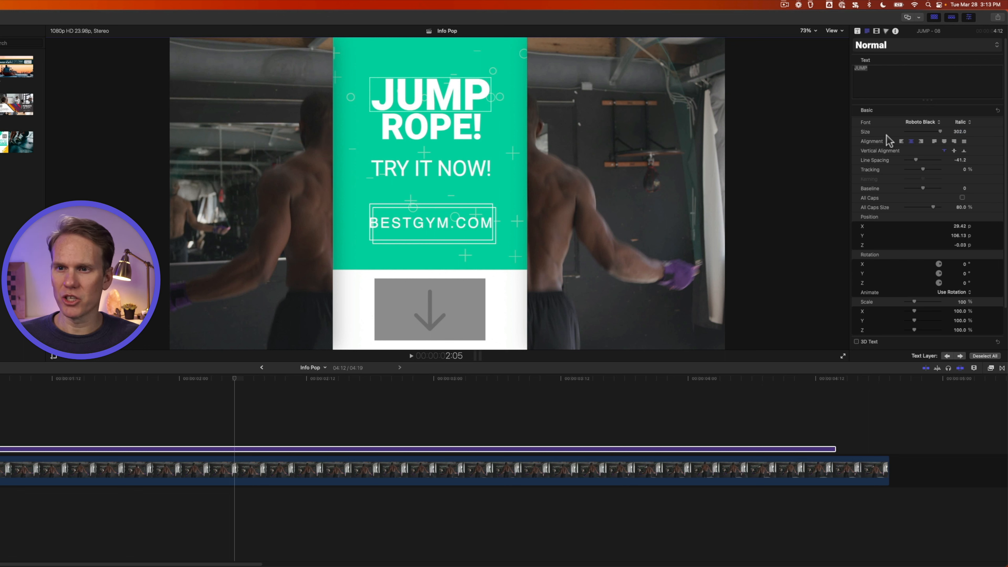
Enlarge the headline, change its font and recolour its face purple
triple_click(958, 131)
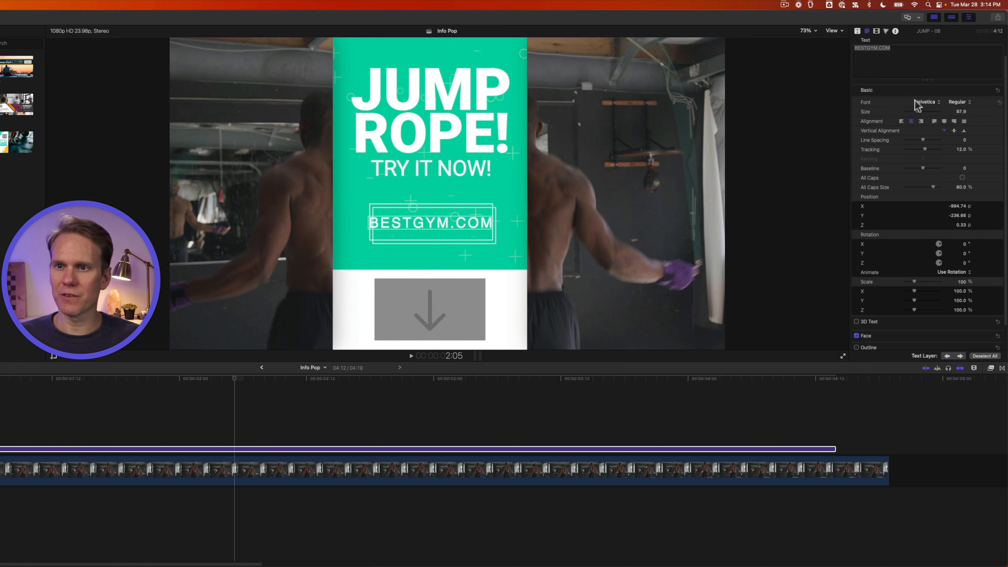
left_click(926, 102)
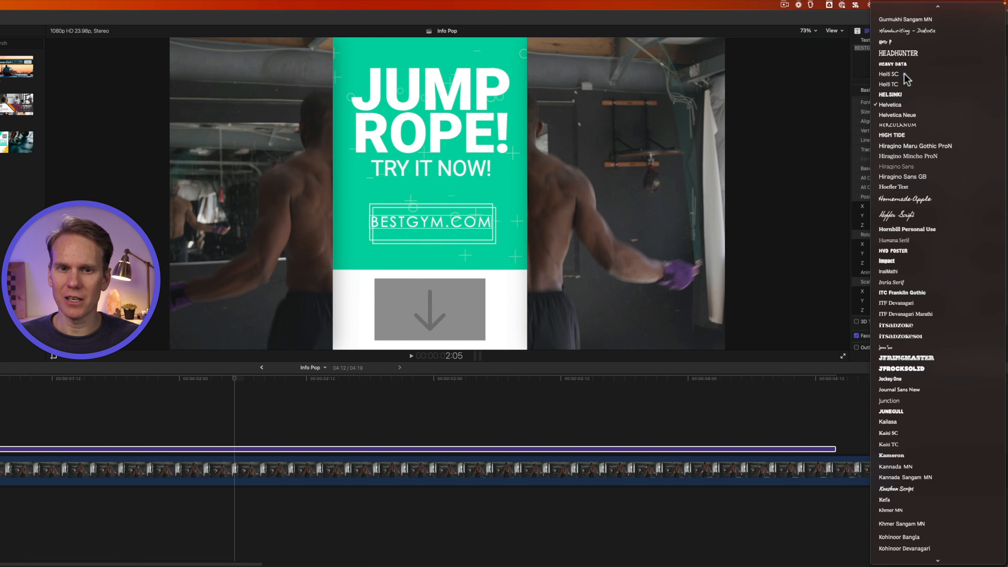
left_click(889, 74)
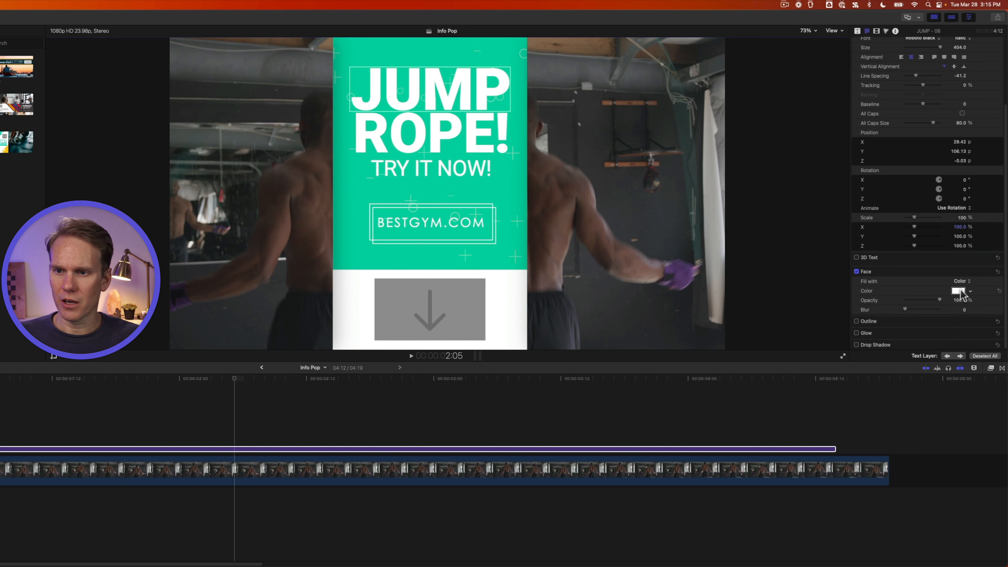
left_click(957, 290)
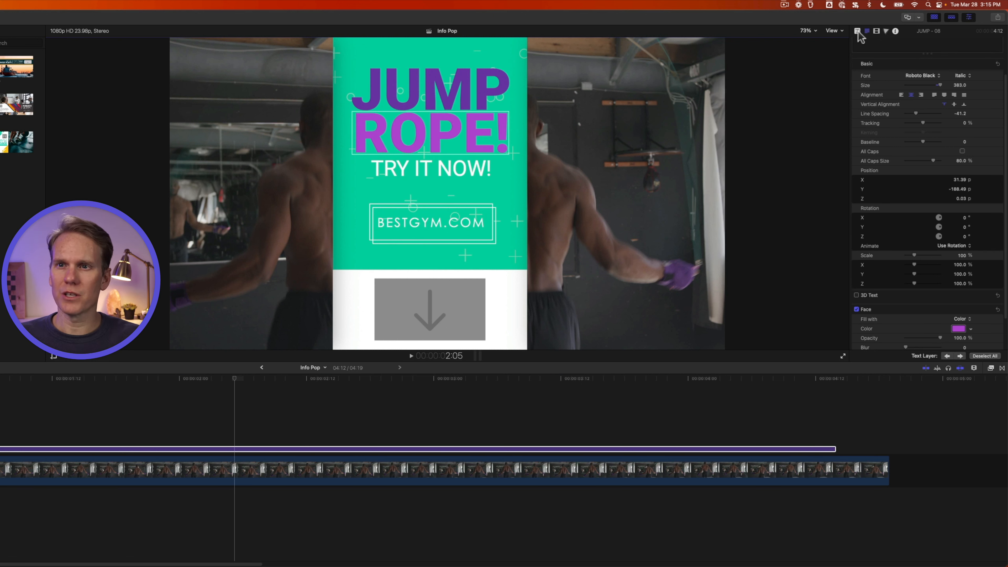
Set Background Split to Off in the title's Published Parameters
left_click(856, 31)
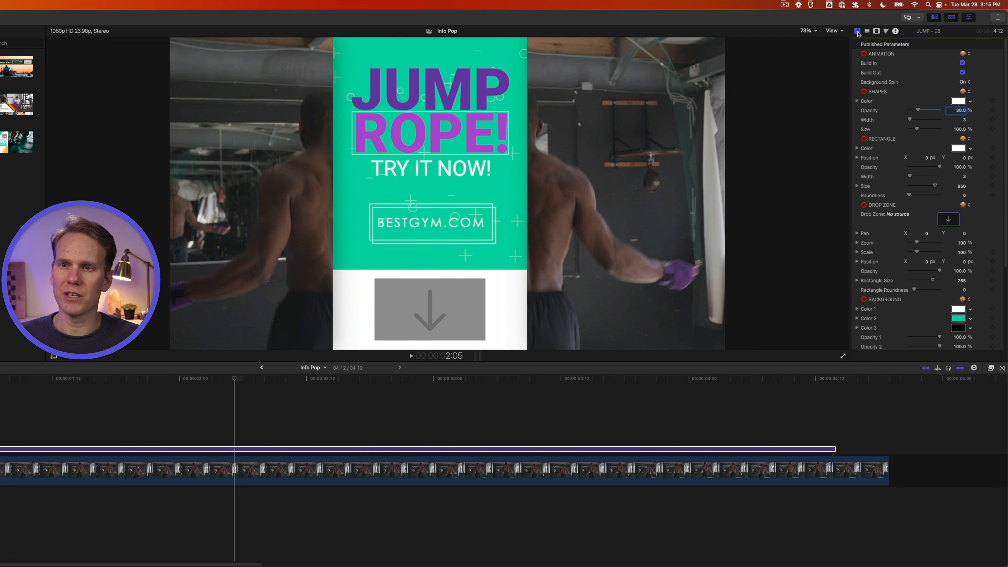
scroll("down", 3)
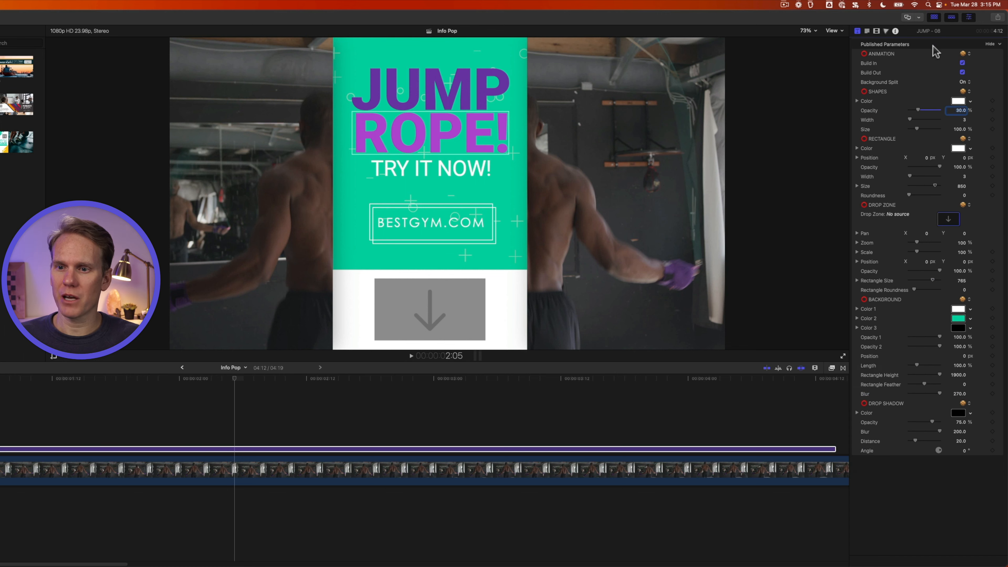
mouse_move(925, 350)
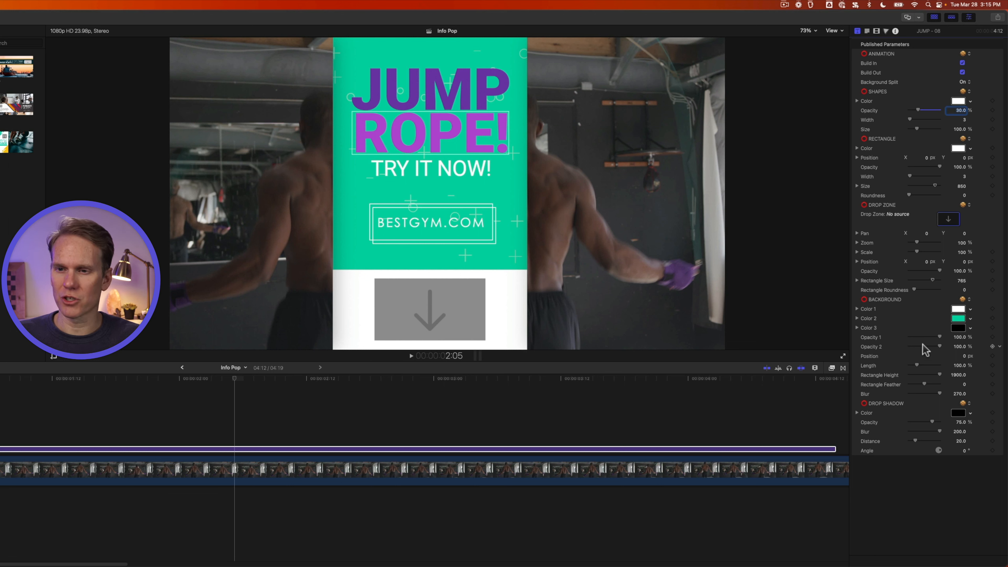
mouse_move(975, 69)
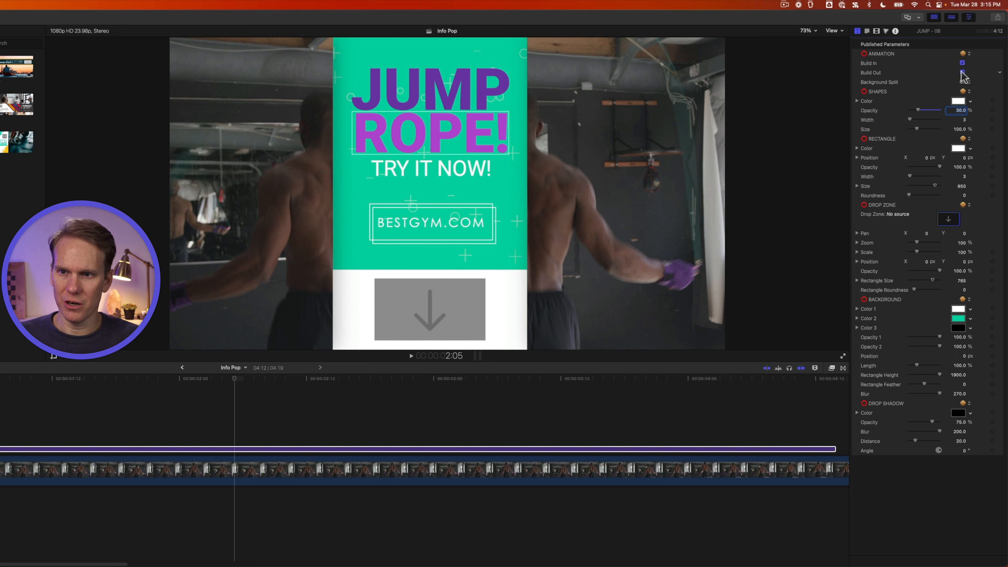
left_click(963, 82)
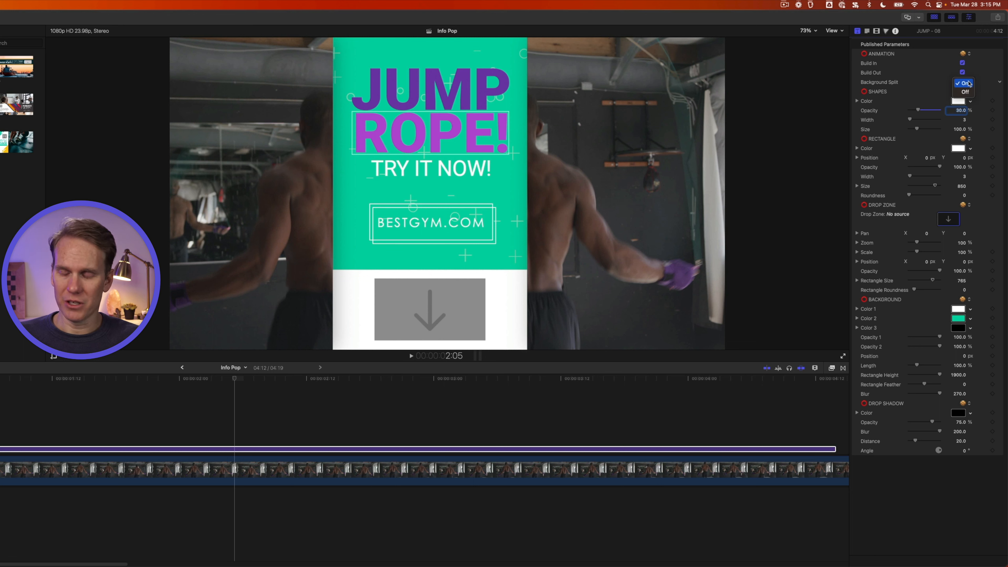
left_click(962, 83)
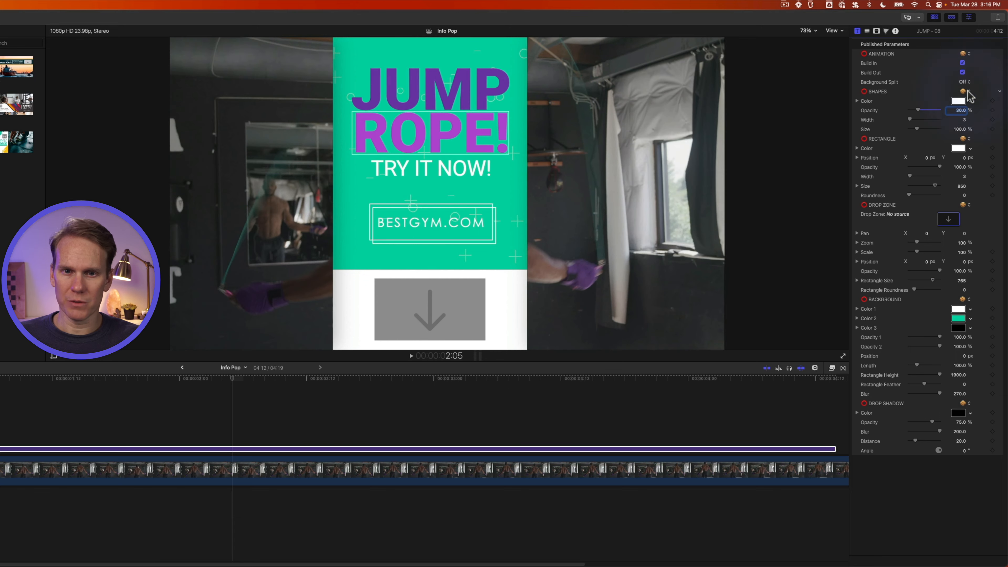
Turn Background Split On, recolour the BESTGYM.COM frame purple and set its roundness to 27
left_click(962, 82)
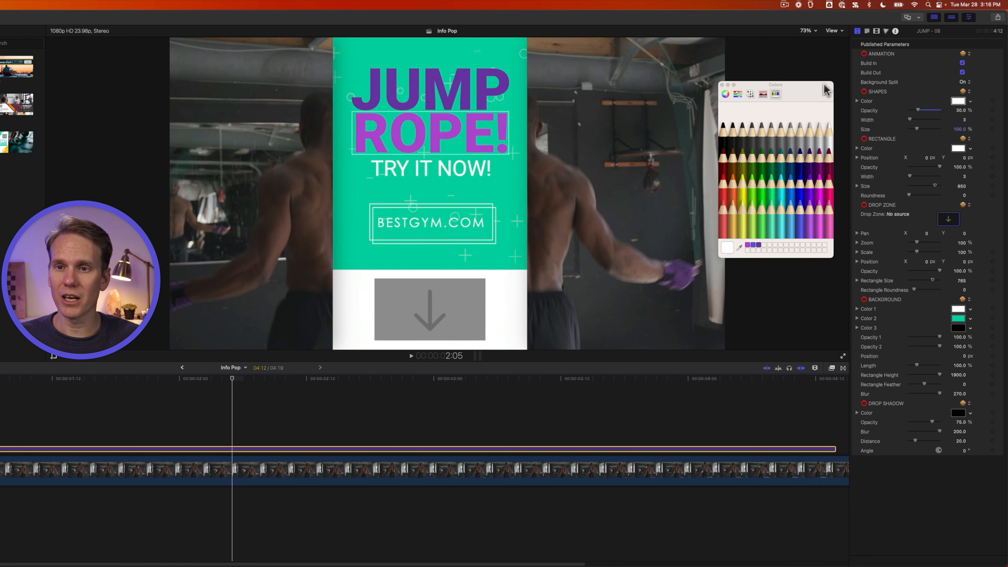
mouse_move(762, 152)
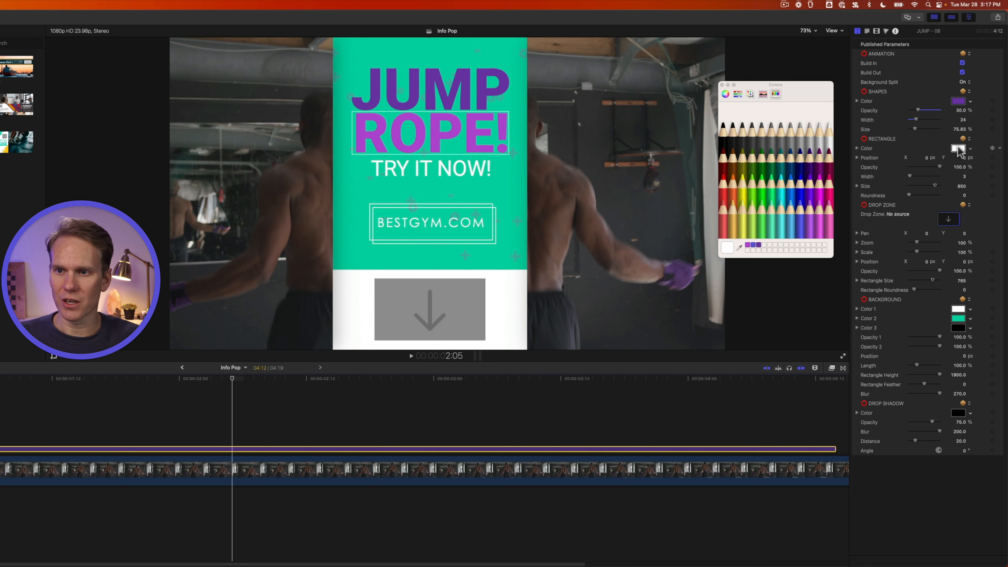
left_click(757, 247)
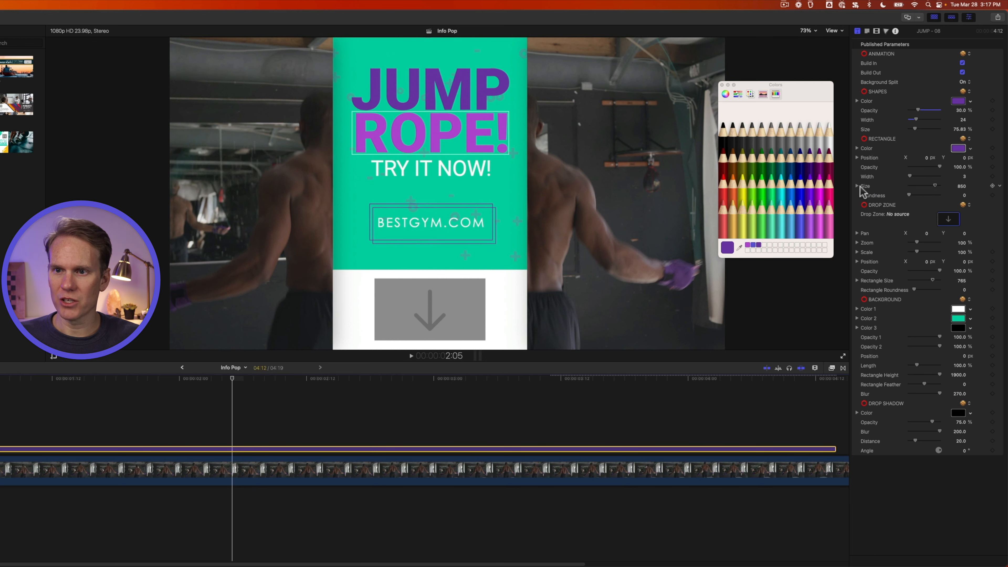
left_click(857, 186)
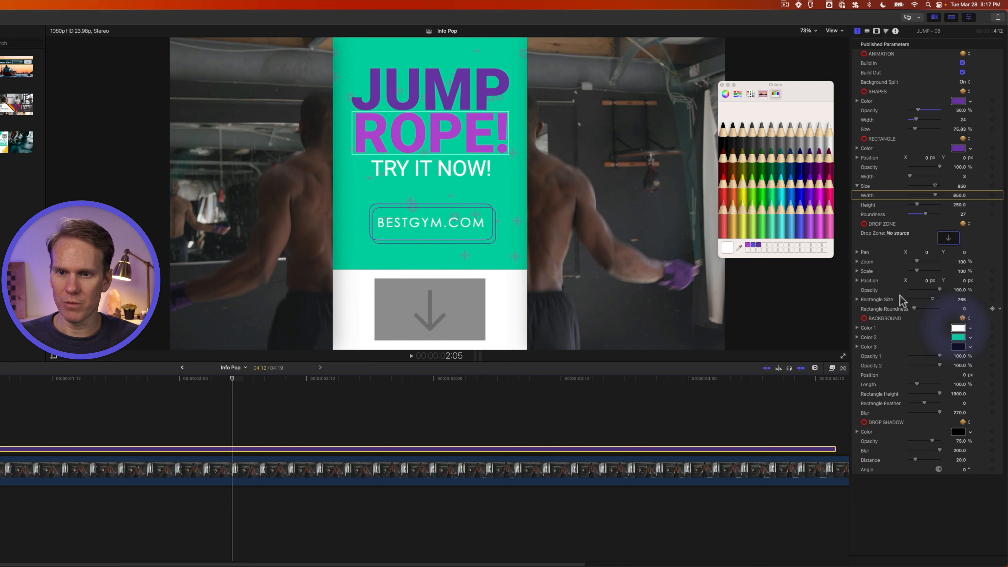
Set background Color 1 and Color 2 to purple and match ROPE! to JUMP's darker purple
left_click(726, 247)
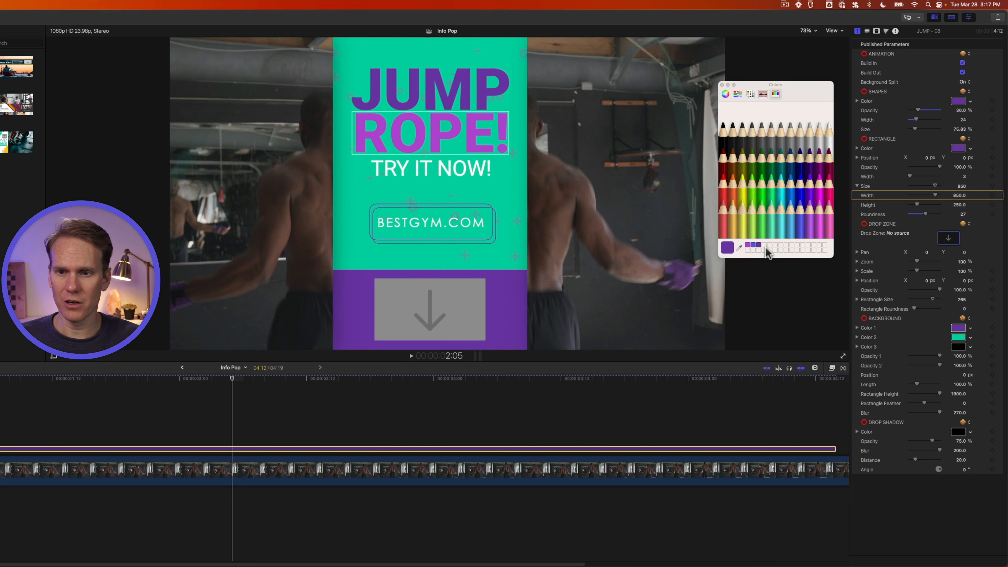
left_click(756, 247)
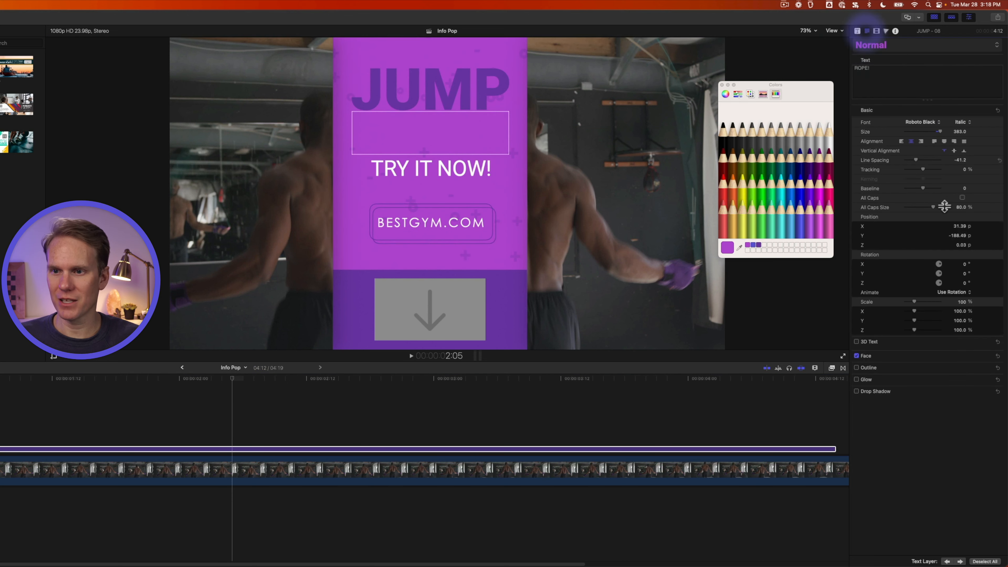
left_click(856, 355)
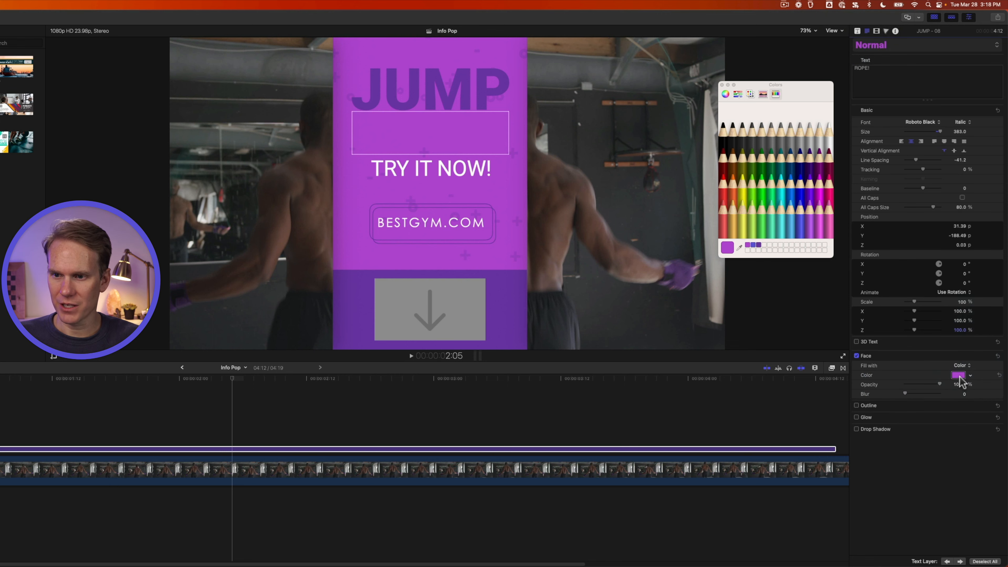
left_click(758, 245)
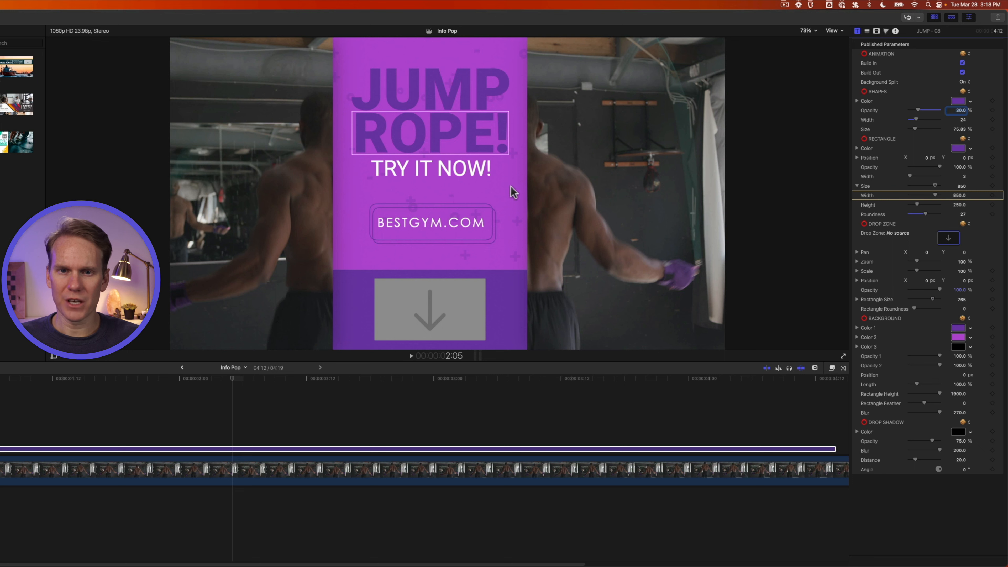
mouse_move(924, 361)
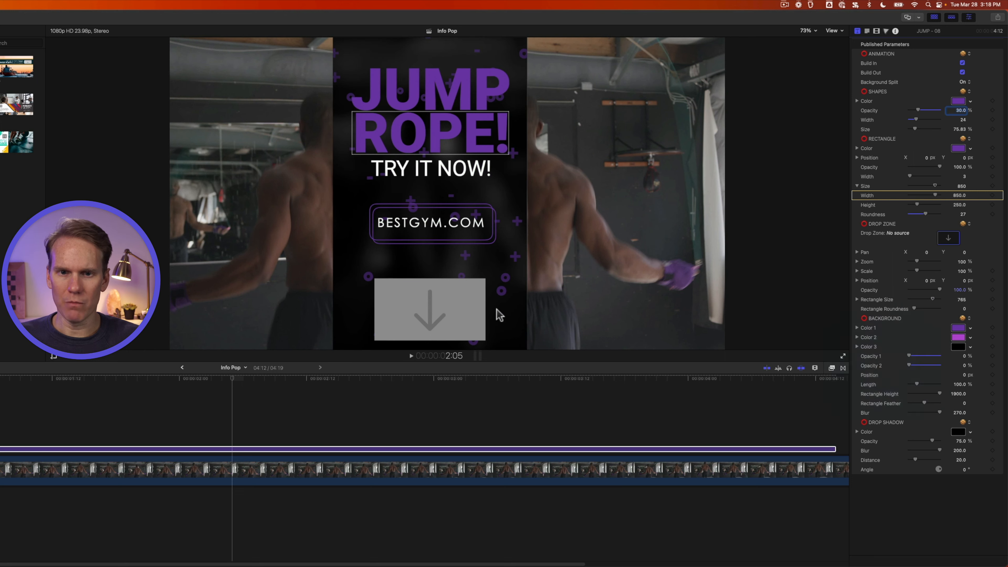
mouse_move(376, 261)
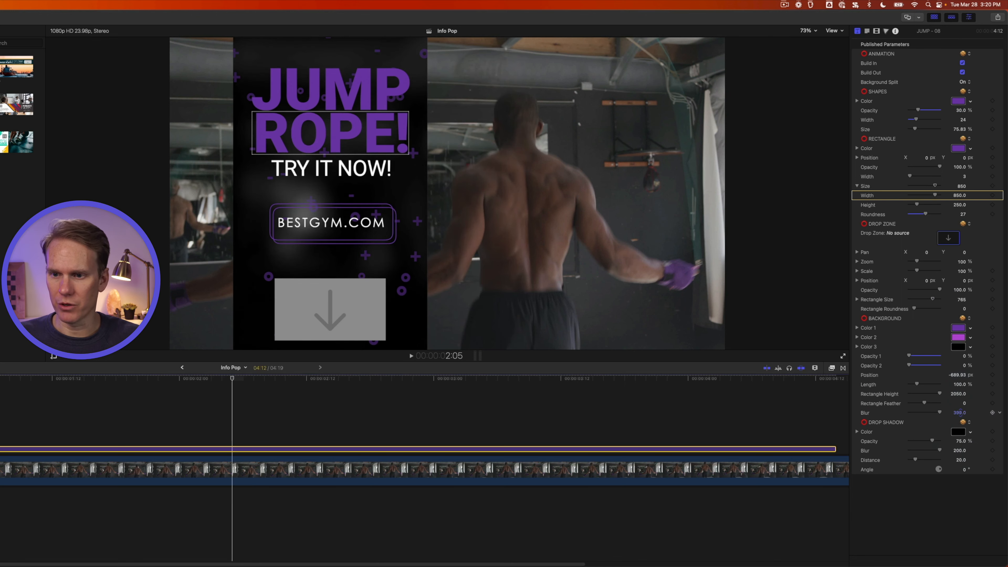
Shift the bar left to about -693 and set background Color 3 to Ice
left_click(957, 346)
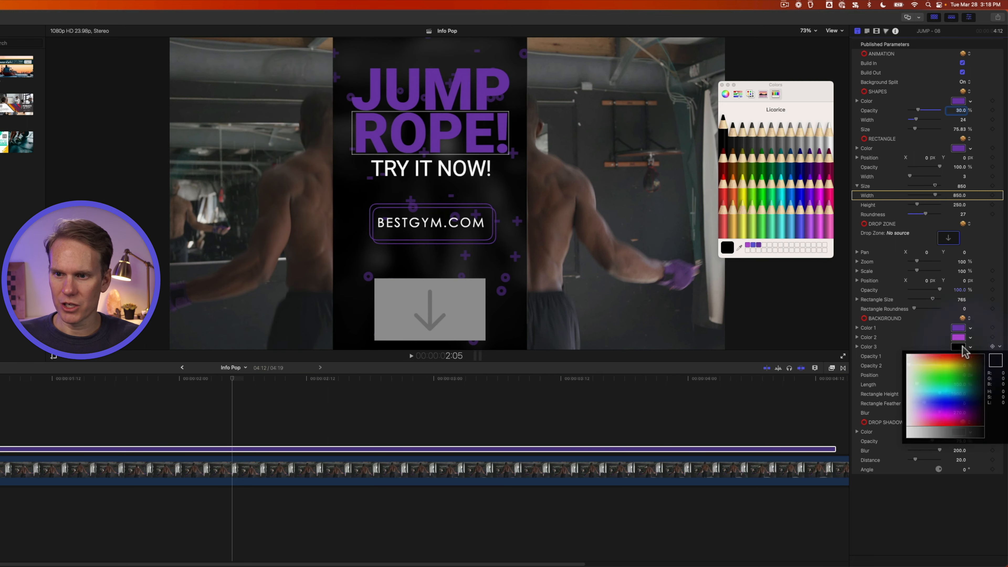
left_click(727, 247)
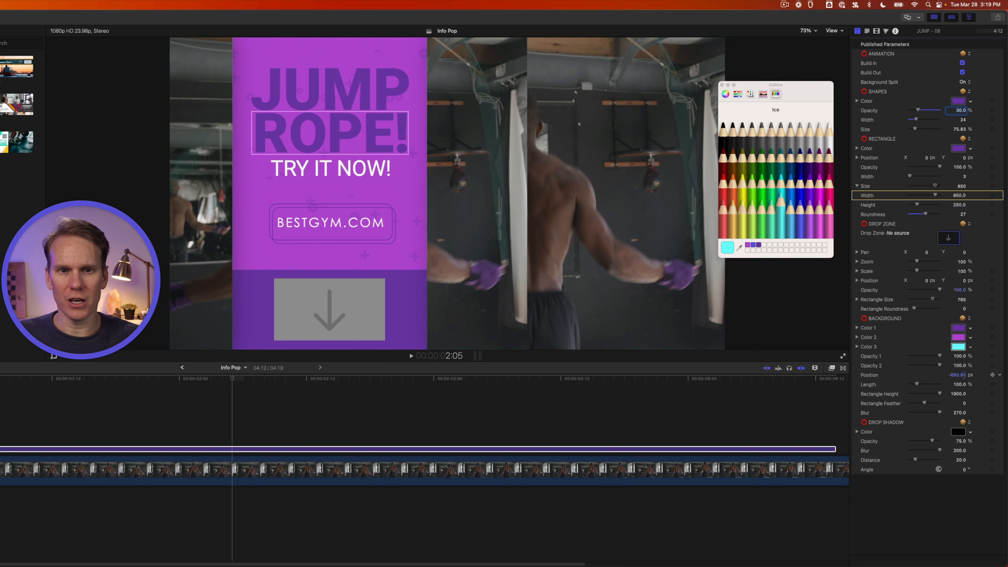
Return Color 3 to black, set Rectangle Height 2050 and Blur 403
left_click(369, 378)
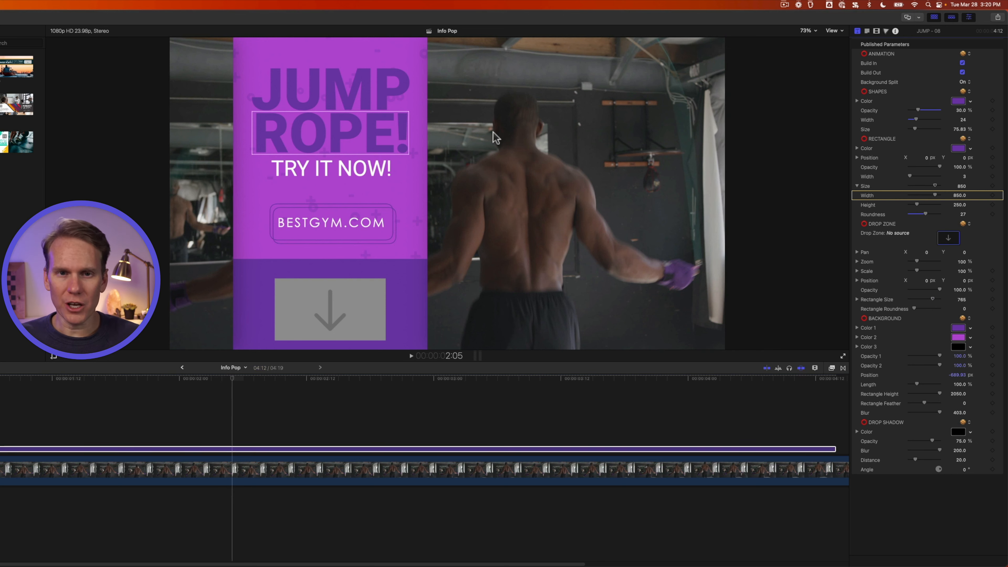
mouse_move(429, 297)
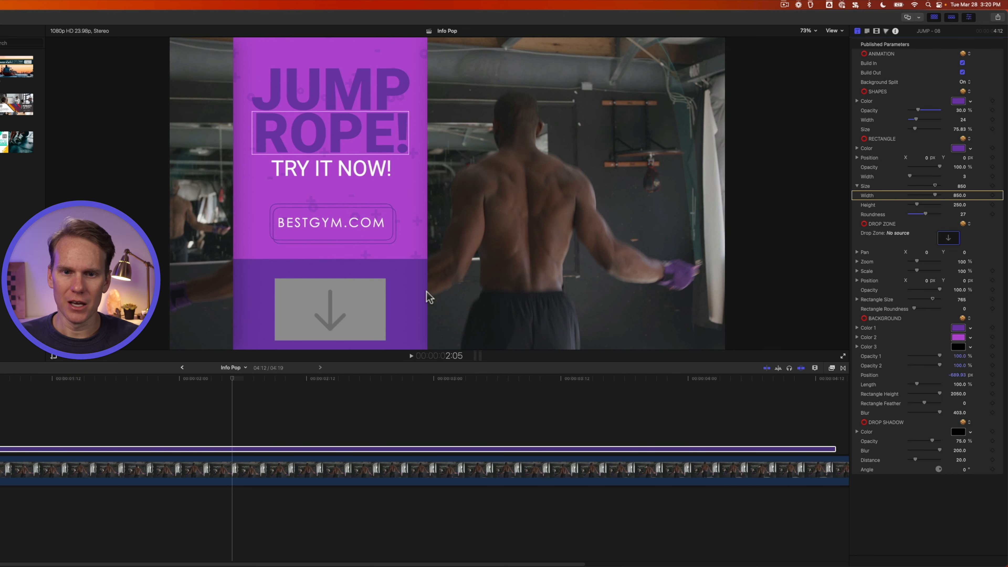
mouse_move(239, 272)
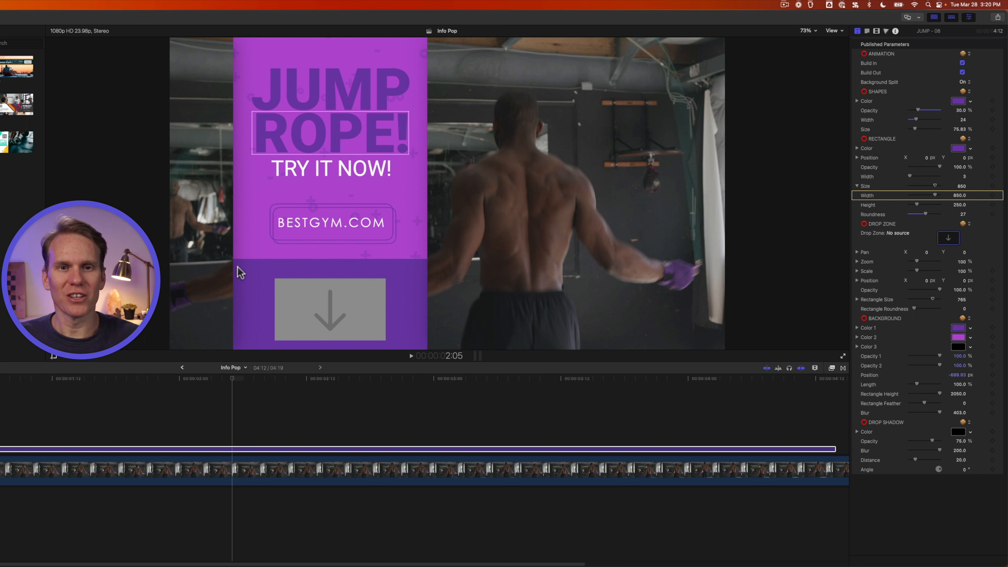
mouse_move(421, 243)
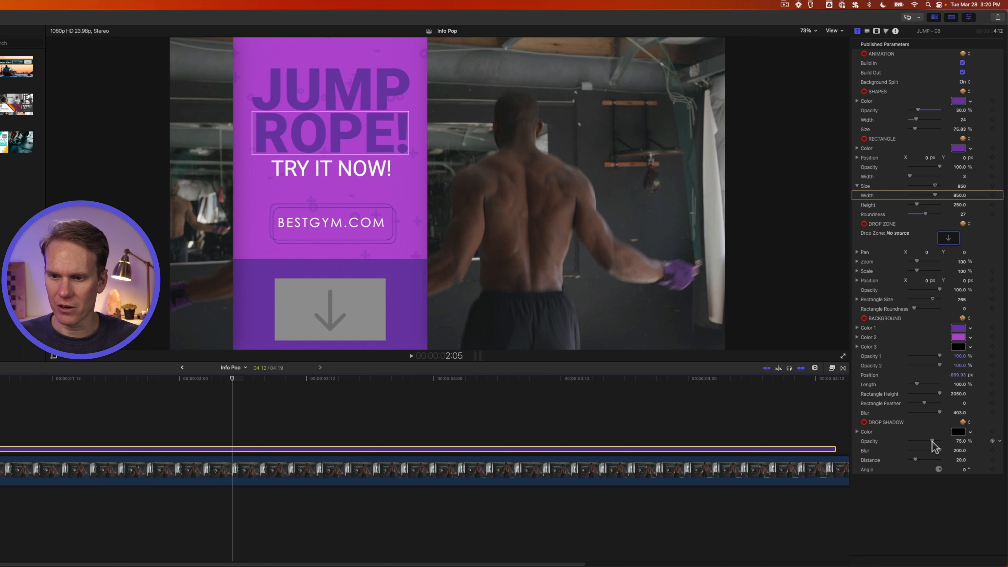
Set Drop Shadow Opacity 100% and Blur 144, then play the title over the boxer
left_click(957, 431)
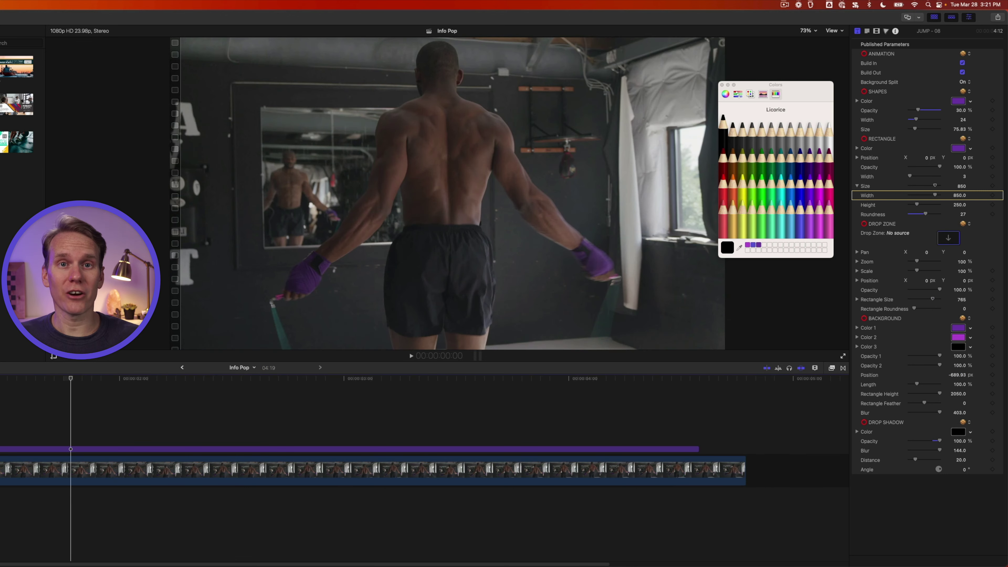
left_click(410, 355)
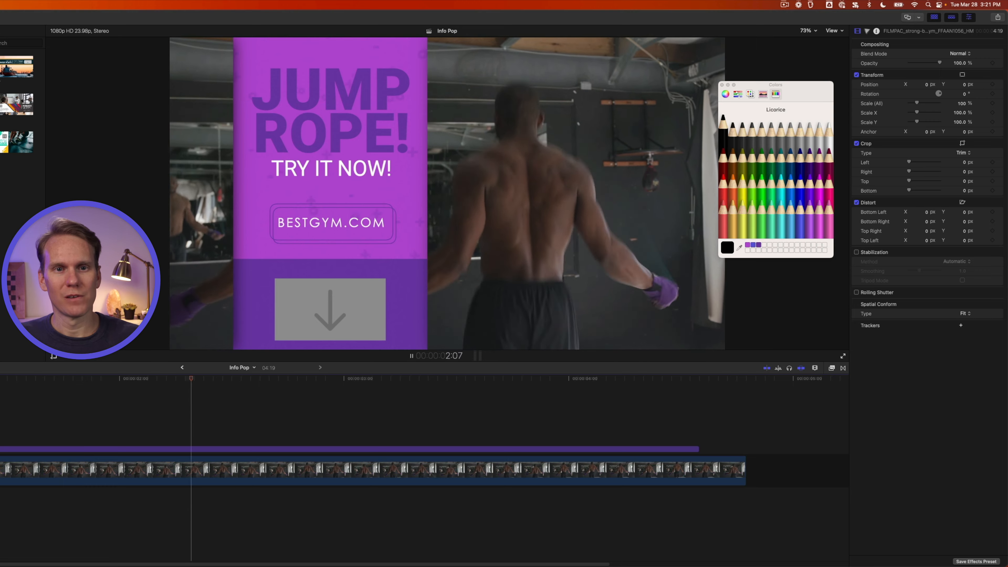